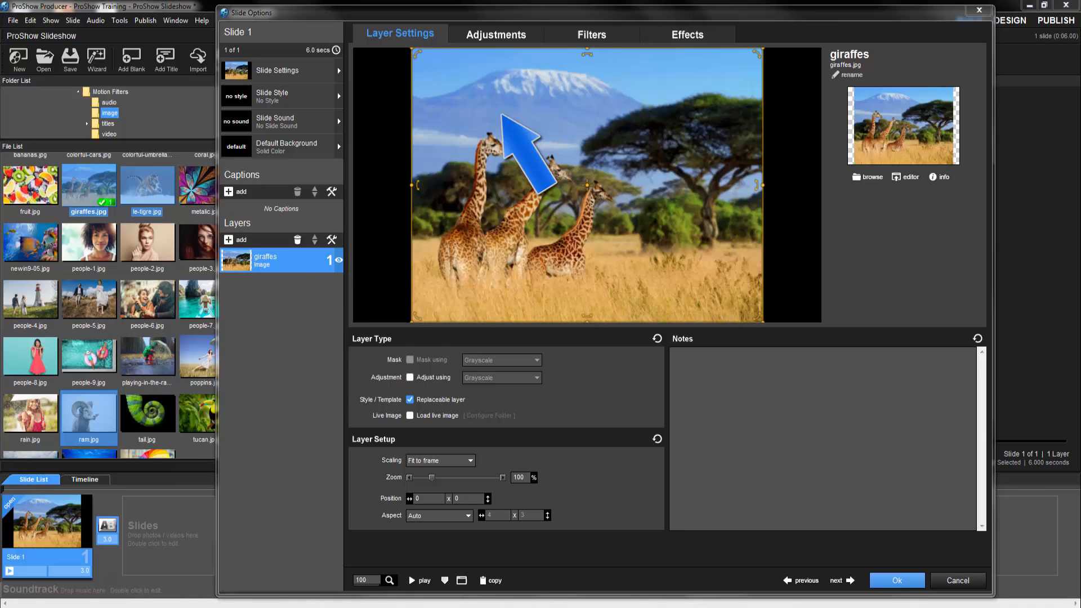
Step: Choose Animation Shake as the normal-phase motion filter for the giraffes layer
{"action": "left_click", "coordinate": [592, 35]}
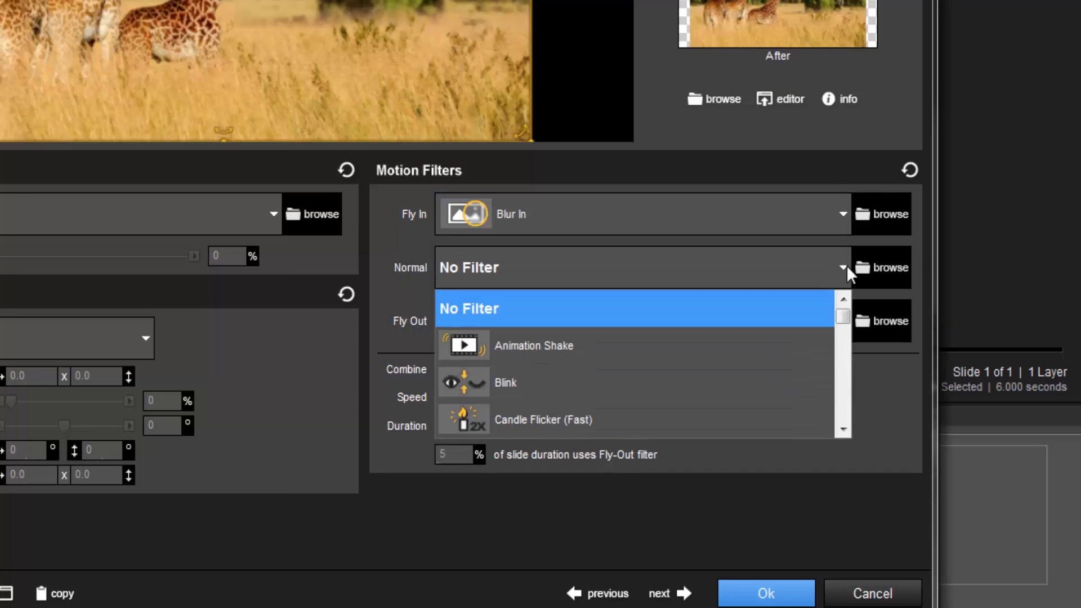
{"action": "left_click", "coordinate": [534, 346]}
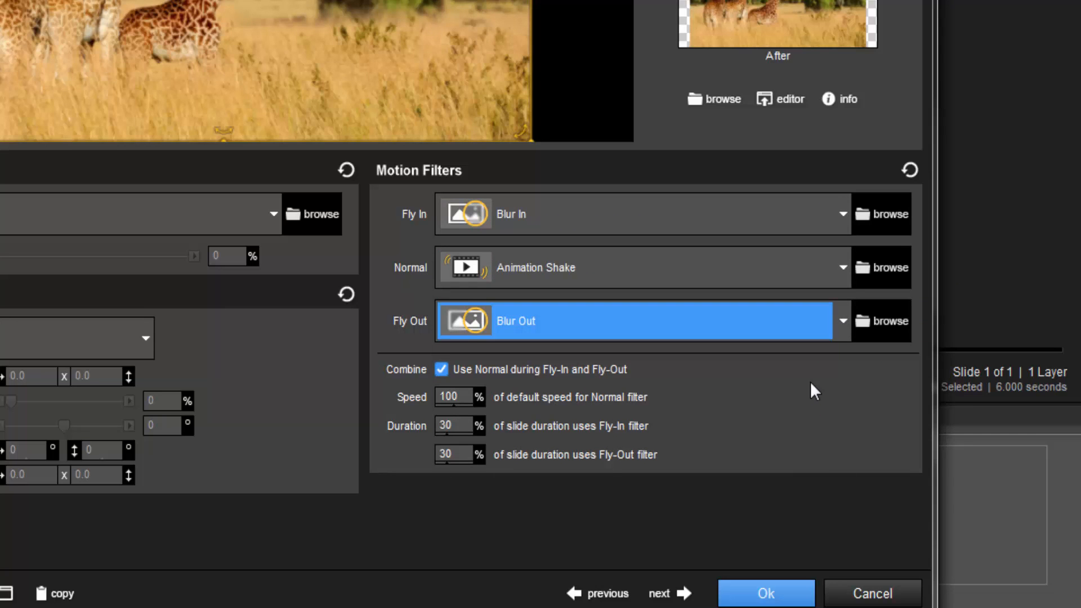
{"action": "mouse_move", "coordinate": [885, 318]}
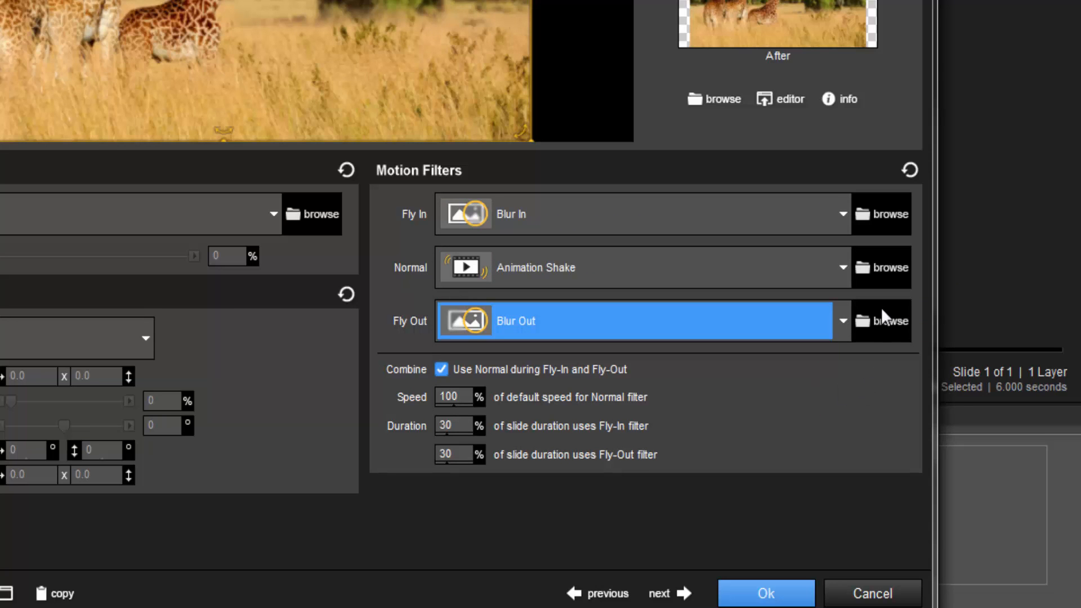
{"action": "mouse_move", "coordinate": [889, 214]}
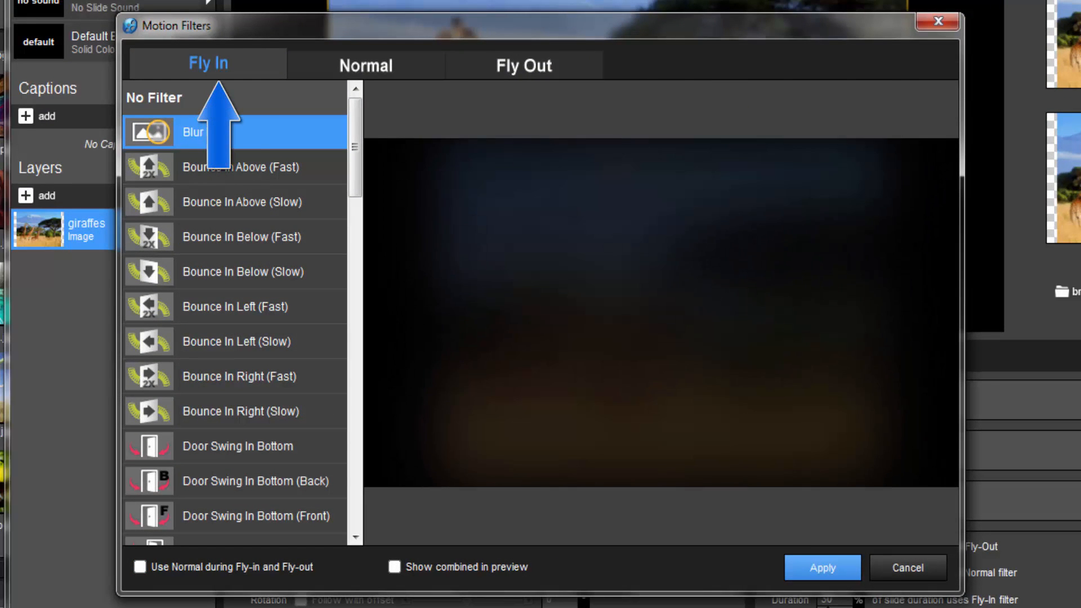
{"action": "left_click", "coordinate": [524, 65]}
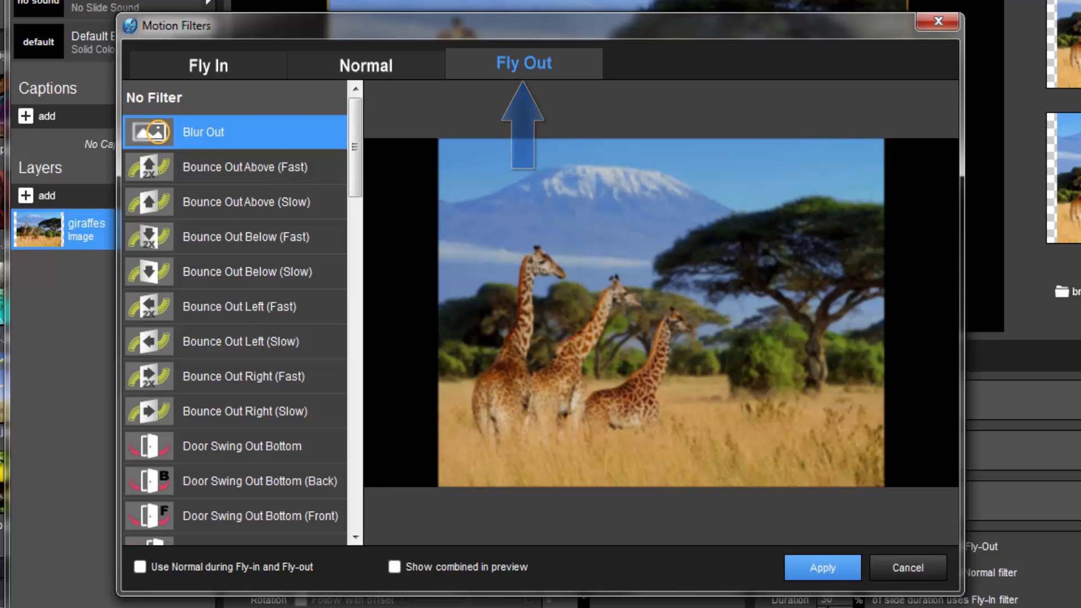
{"action": "left_click", "coordinate": [207, 64]}
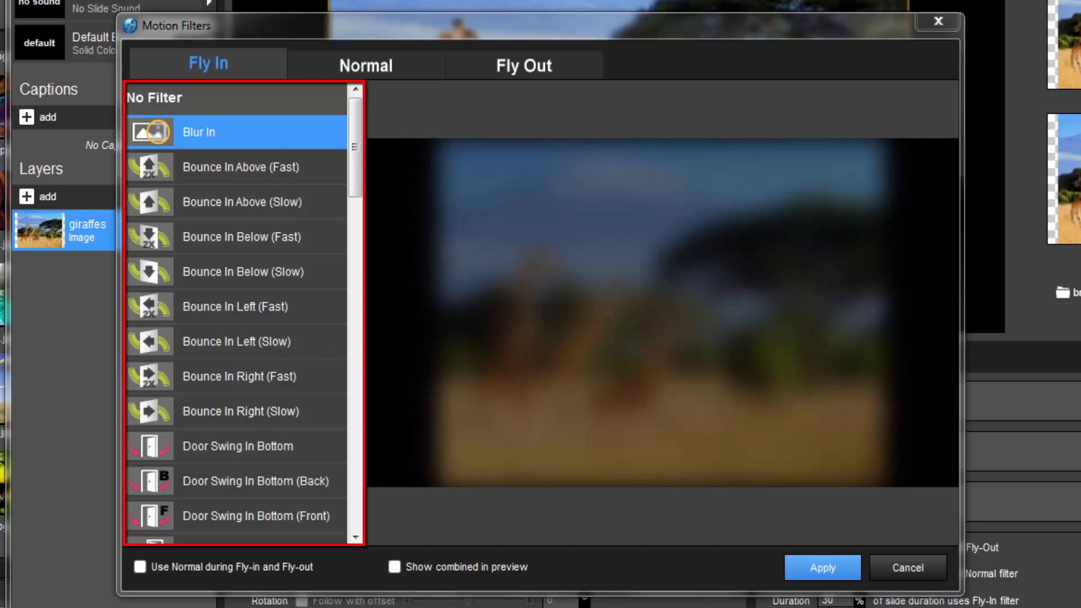
{"action": "left_click", "coordinate": [241, 166]}
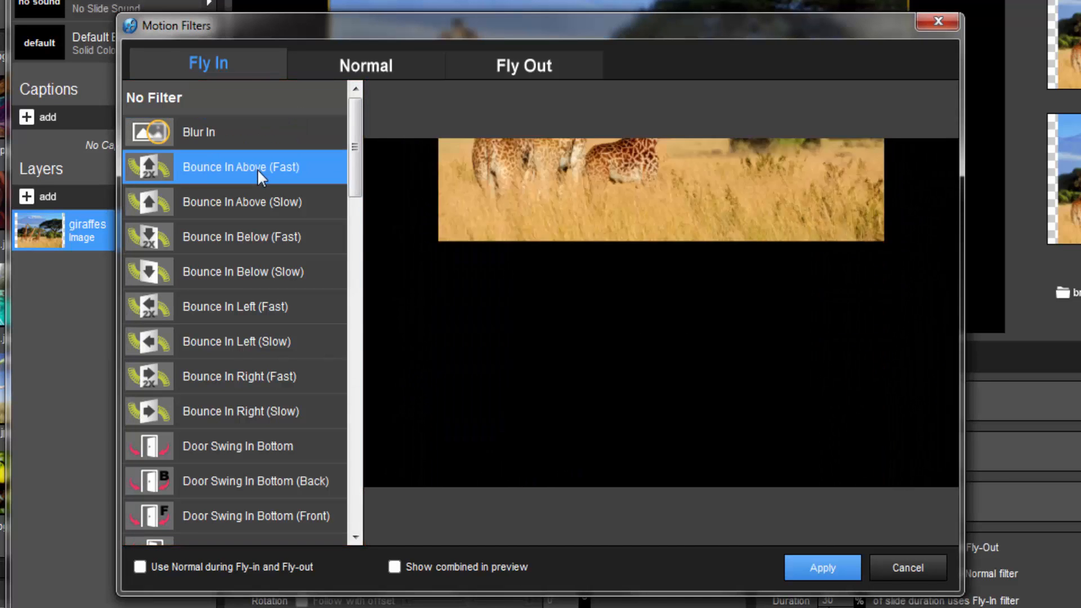
{"action": "left_click", "coordinate": [241, 237]}
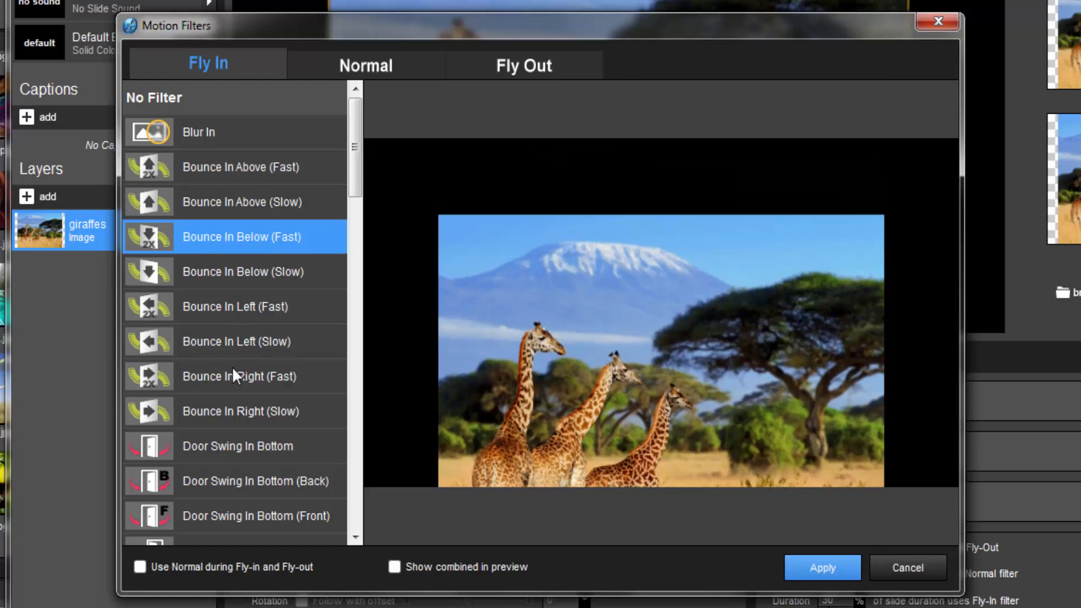
{"action": "left_click", "coordinate": [240, 411]}
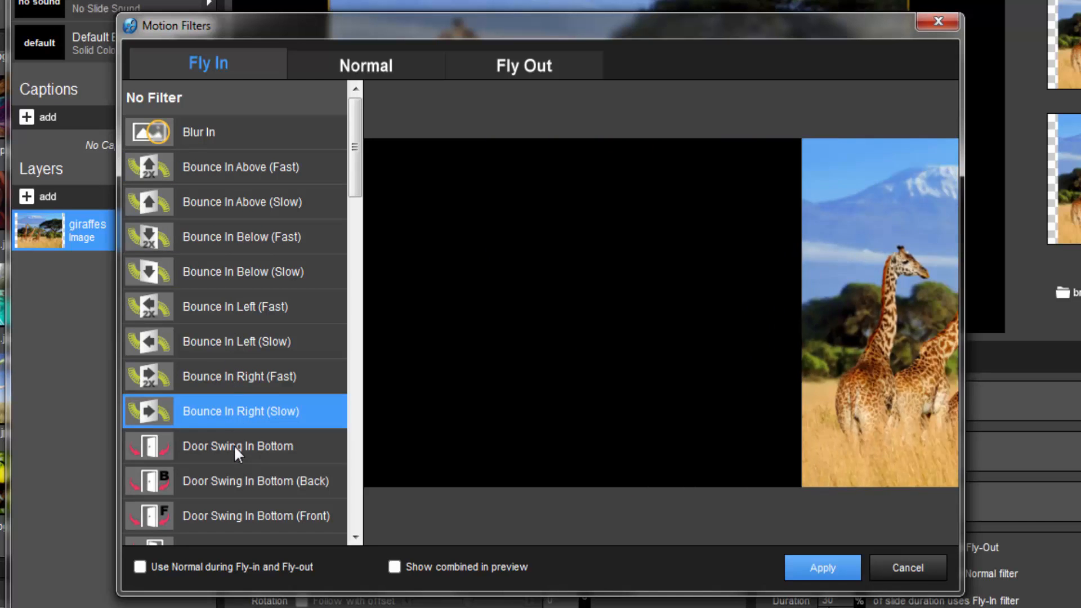
{"action": "left_click", "coordinate": [237, 446]}
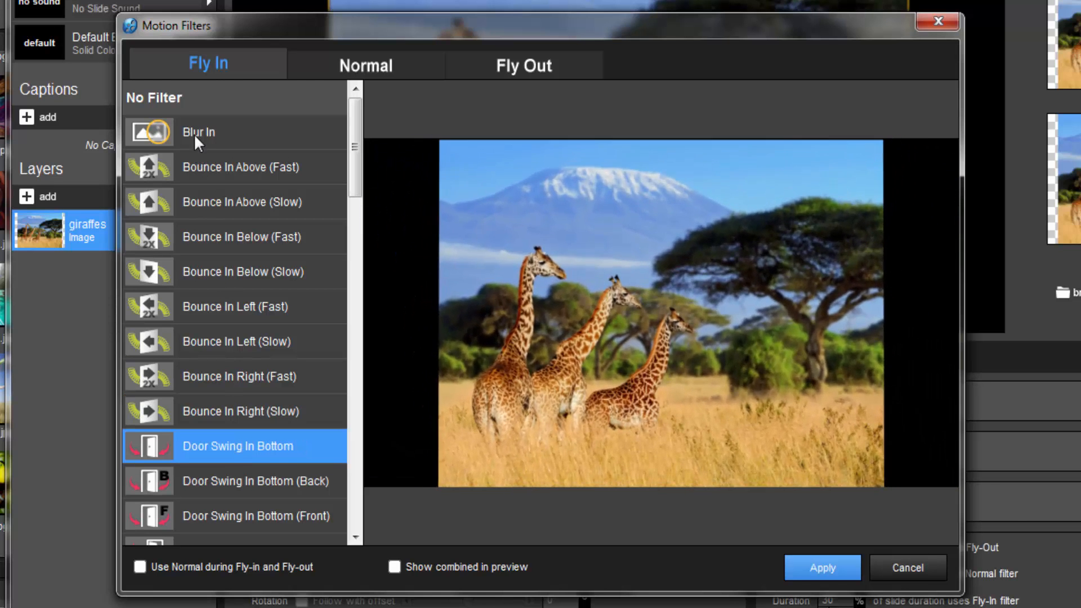
{"action": "left_click", "coordinate": [199, 132]}
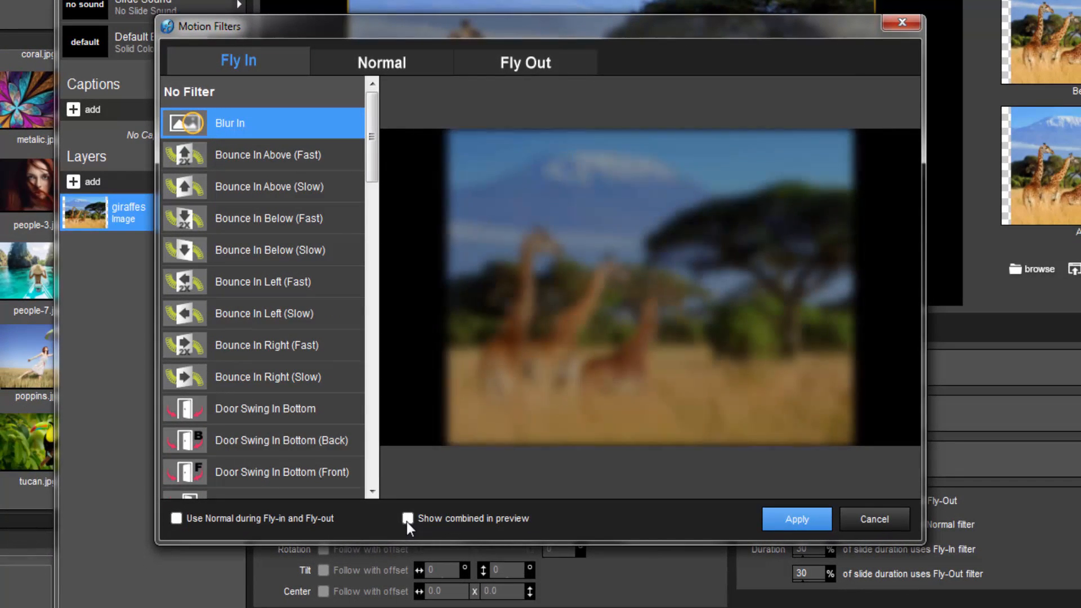
Step: Enable Show combined in preview and Use Normal during Fly-in and Fly-out, then apply the filters
{"action": "left_click", "coordinate": [407, 518]}
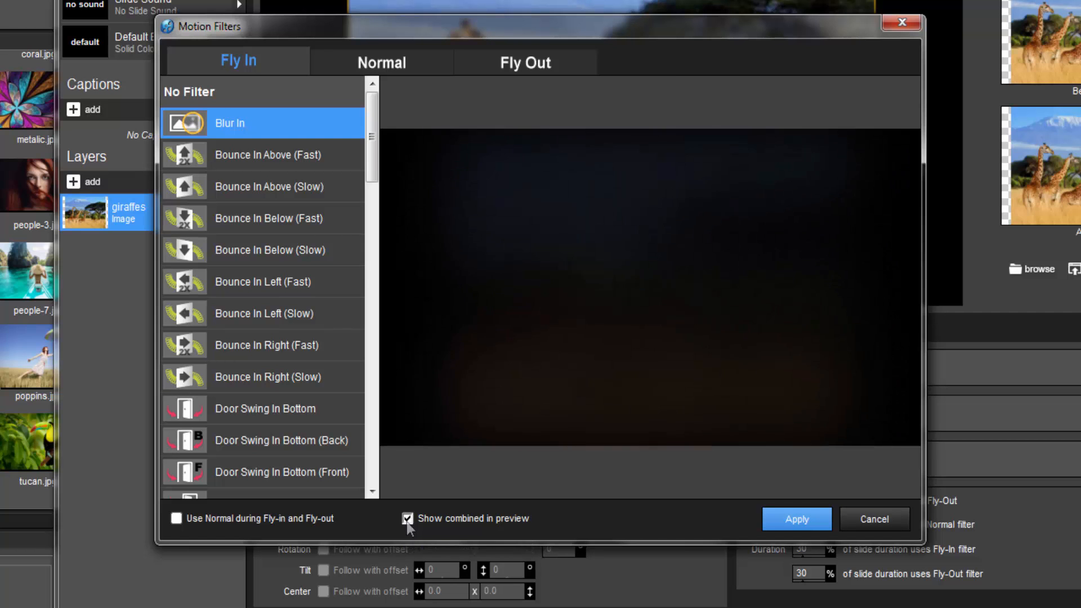
{"action": "left_click", "coordinate": [407, 518]}
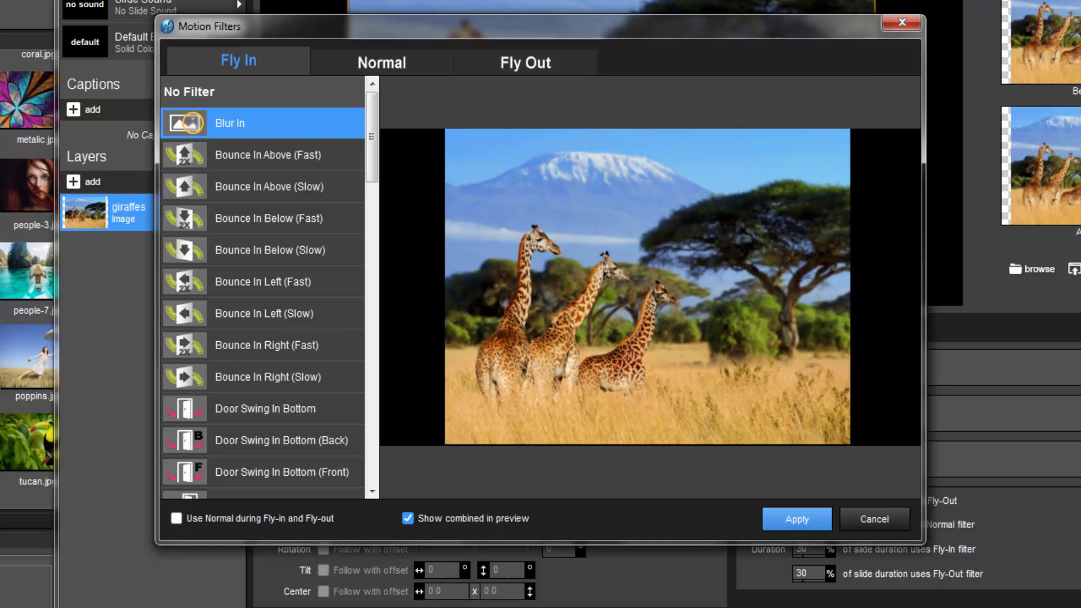
{"action": "left_click", "coordinate": [175, 518]}
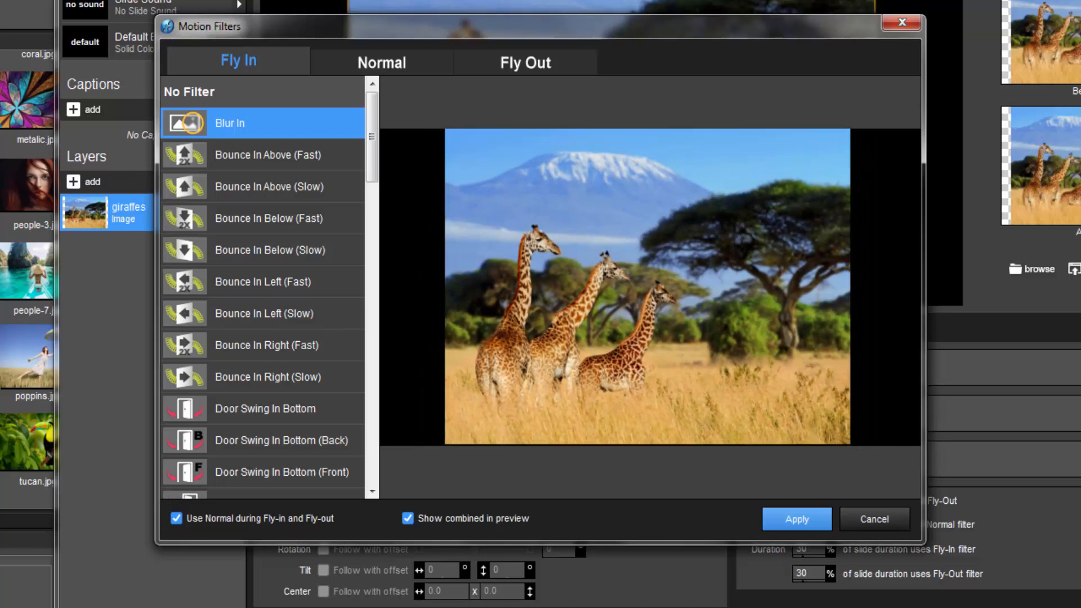
{"action": "left_click", "coordinate": [797, 518]}
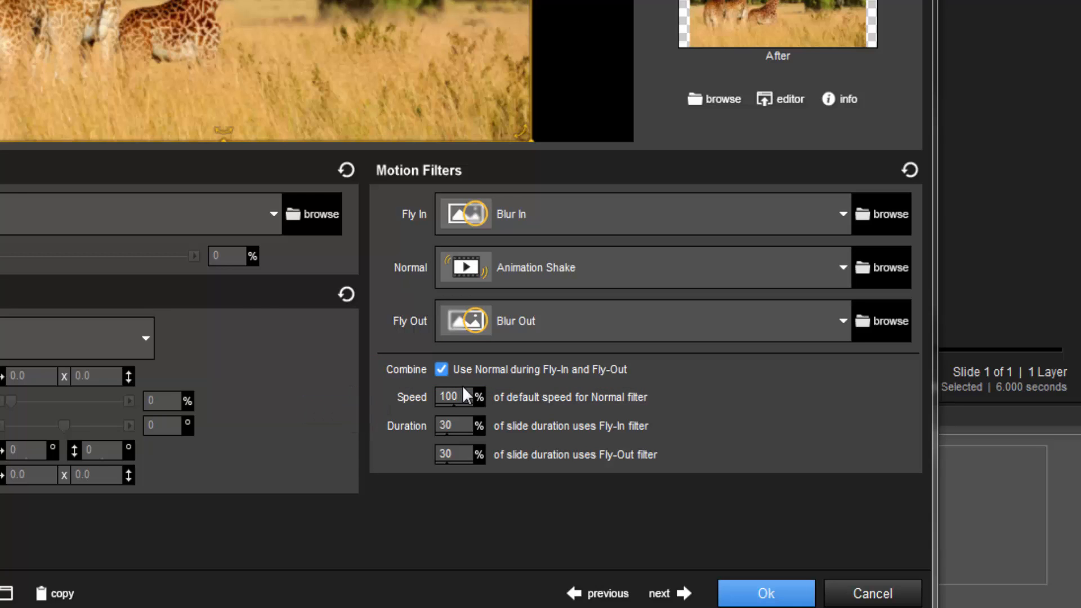
{"action": "left_click_drag", "start_coordinate": [455, 417], "coordinate": [502, 417]}
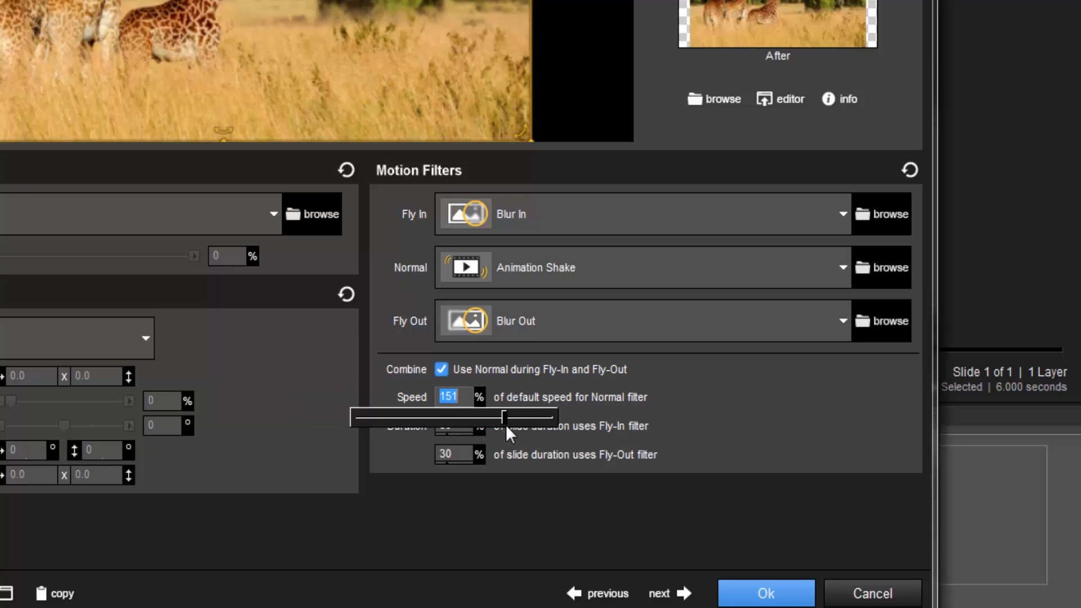
{"action": "left_click_drag", "start_coordinate": [503, 417], "coordinate": [413, 417]}
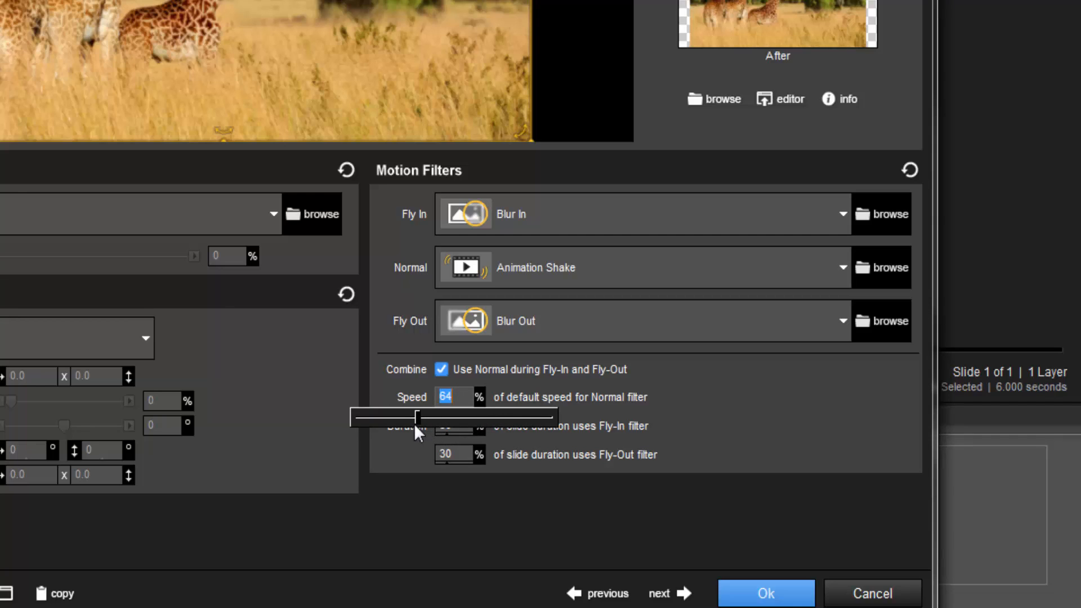
{"action": "left_click_drag", "start_coordinate": [415, 416], "coordinate": [453, 417]}
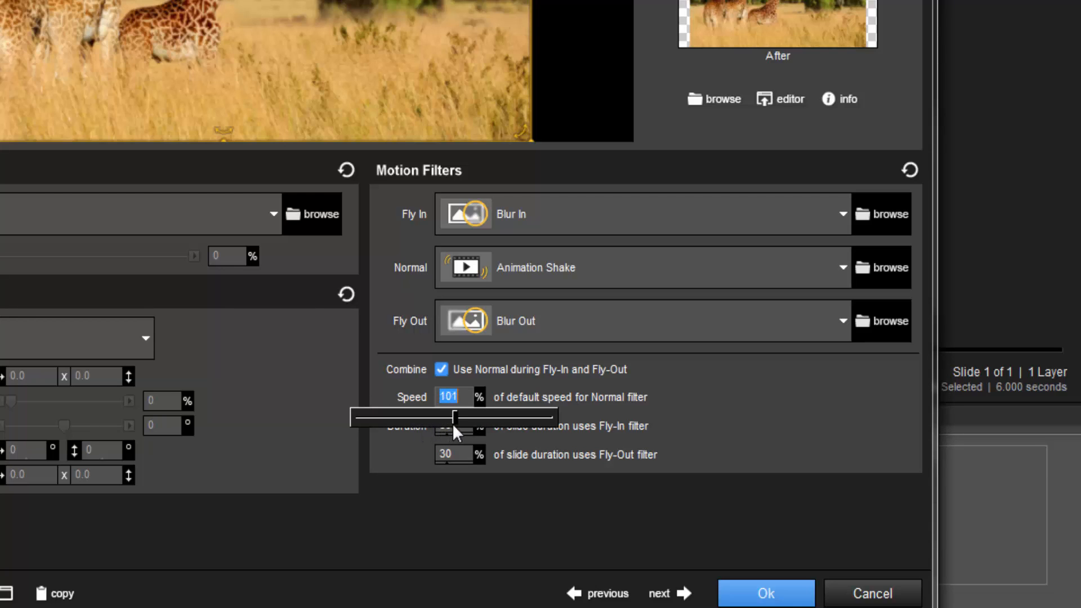
{"action": "left_click_drag", "start_coordinate": [453, 415], "coordinate": [476, 415]}
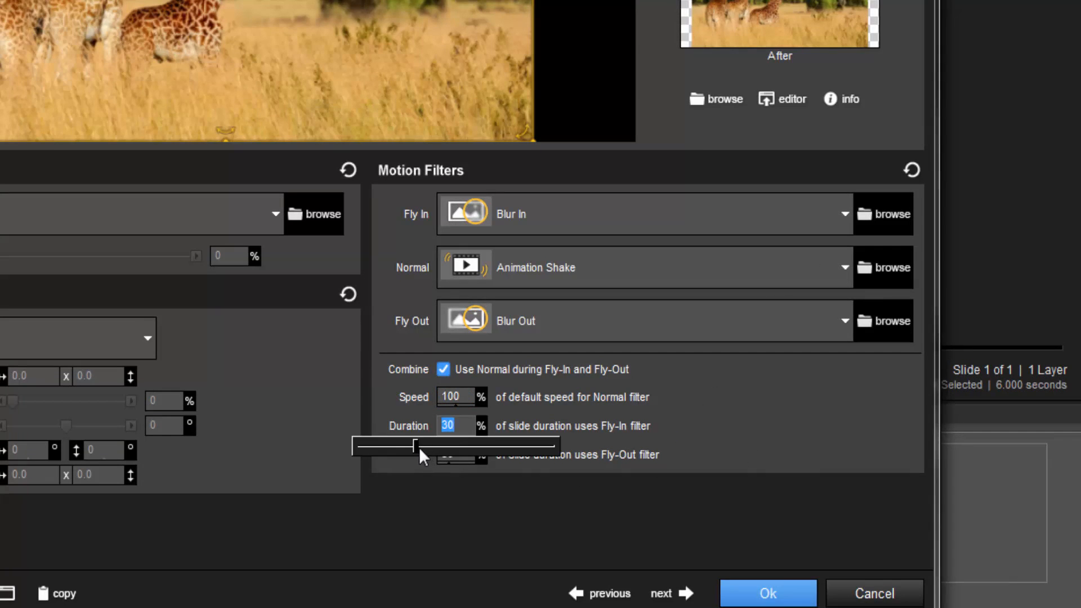
Step: Set the blur entrance duration to 33% and the blur exit duration to 42%
{"action": "left_click_drag", "start_coordinate": [413, 446], "coordinate": [524, 446]}
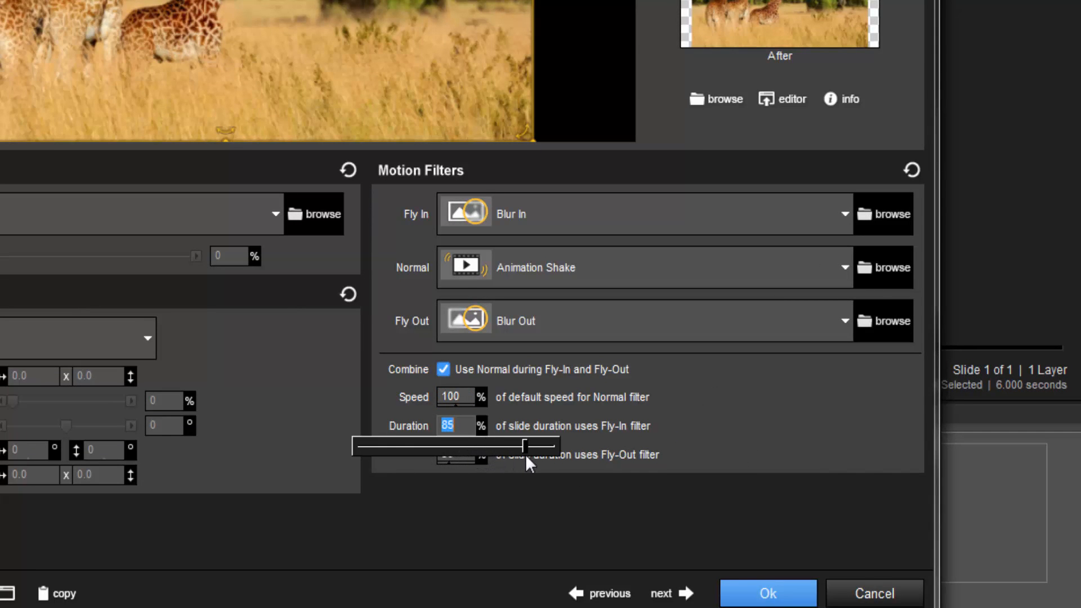
{"action": "left_click_drag", "start_coordinate": [526, 446], "coordinate": [402, 445]}
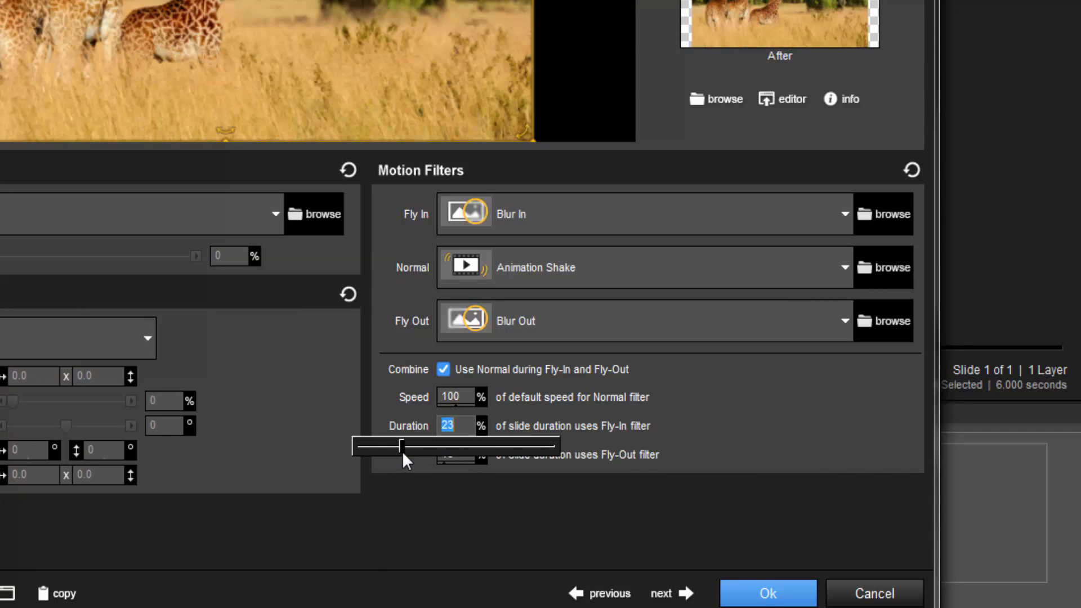
{"action": "left_click_drag", "start_coordinate": [402, 446], "coordinate": [395, 446]}
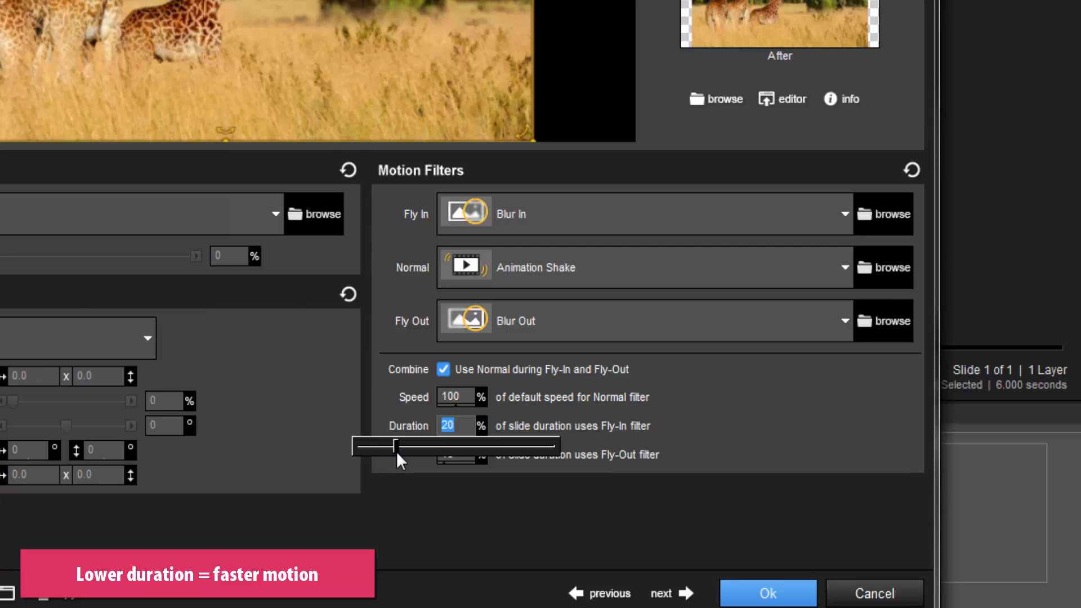
{"action": "left_click_drag", "start_coordinate": [394, 446], "coordinate": [452, 446]}
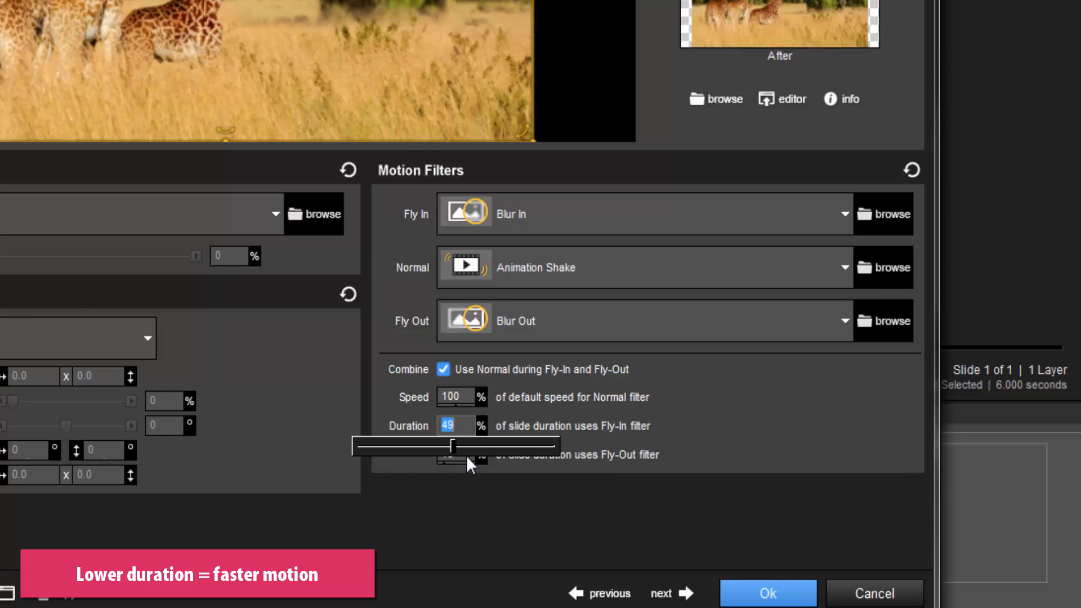
{"action": "left_click_drag", "start_coordinate": [451, 446], "coordinate": [420, 446]}
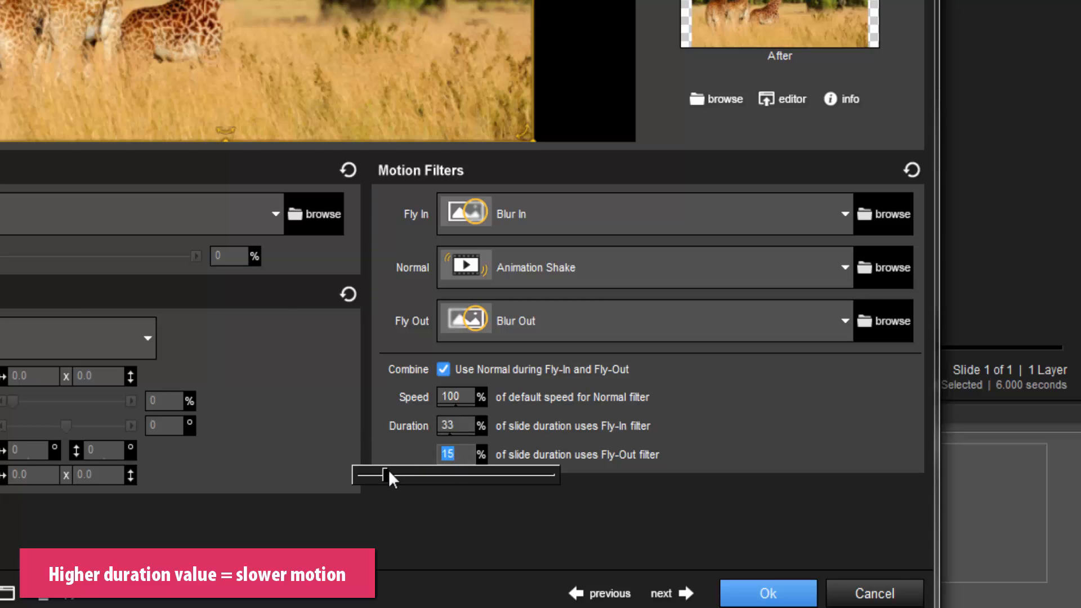
{"action": "left_click_drag", "start_coordinate": [373, 474], "coordinate": [438, 474]}
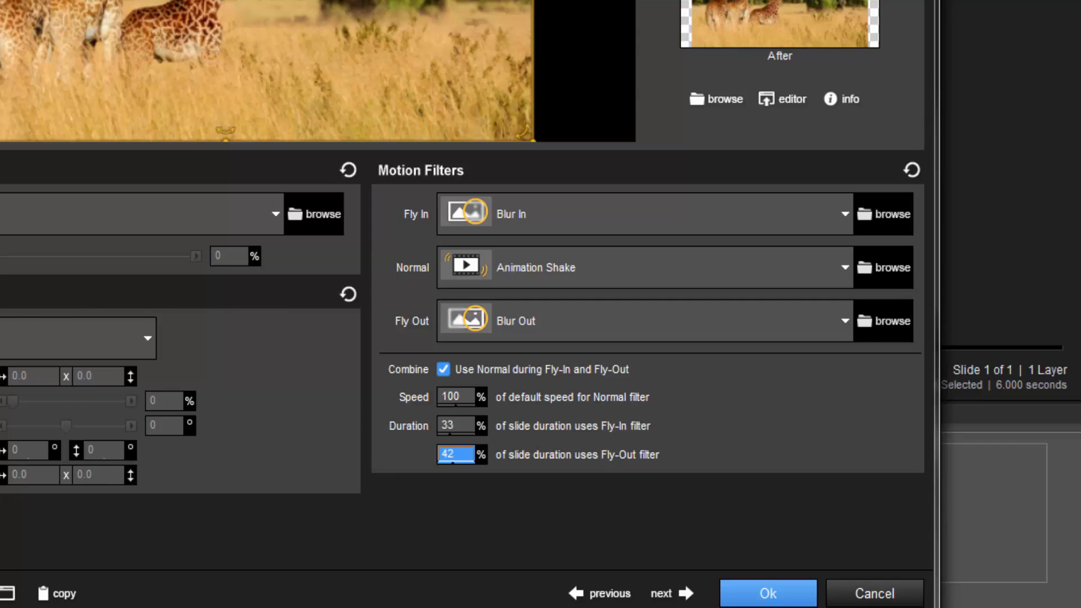
{"action": "left_click", "coordinate": [767, 593]}
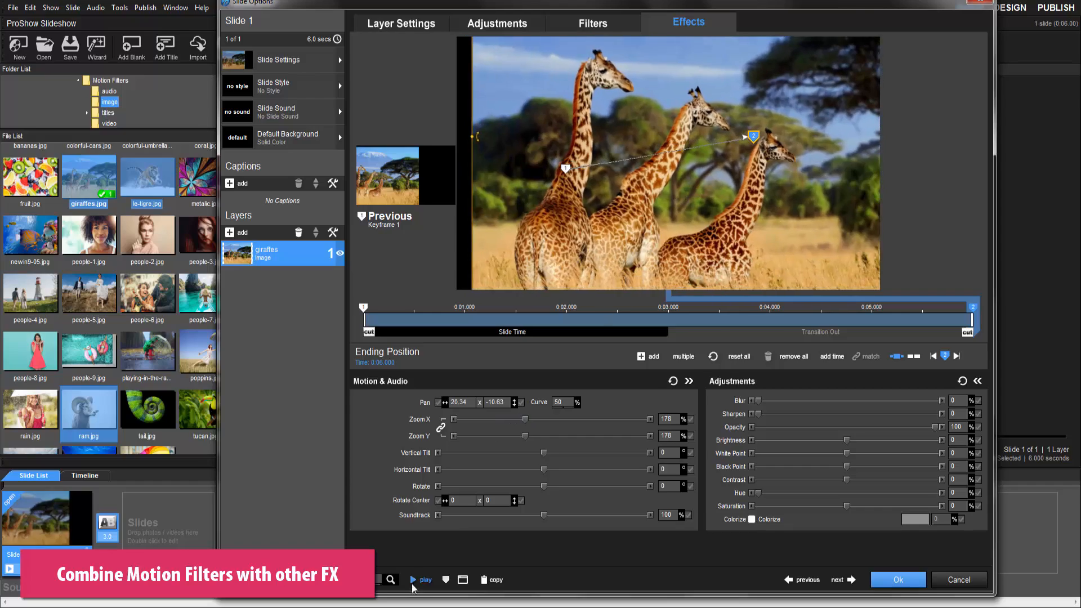
Step: Play the giraffes slide preview to see the combined filters with its motion effects
{"action": "left_click", "coordinate": [422, 579]}
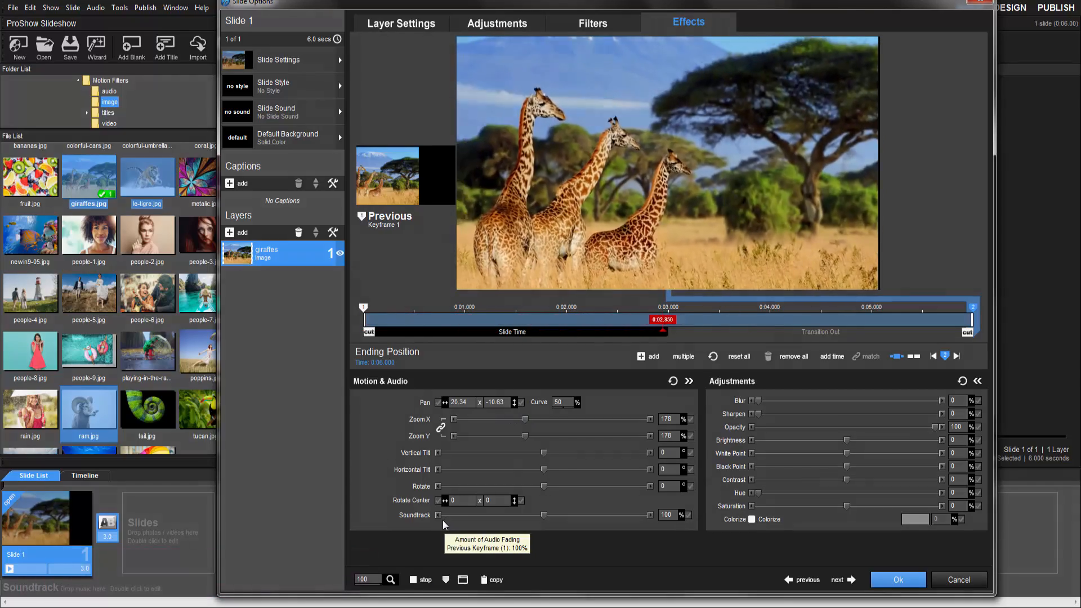